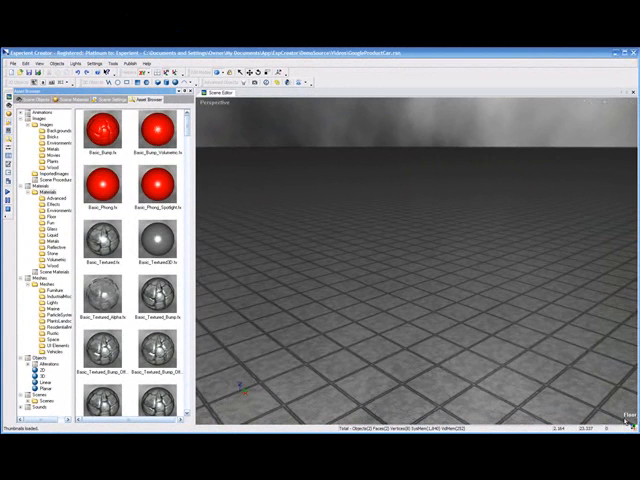
{"action": "mouse_move", "coordinate": [496, 358]}
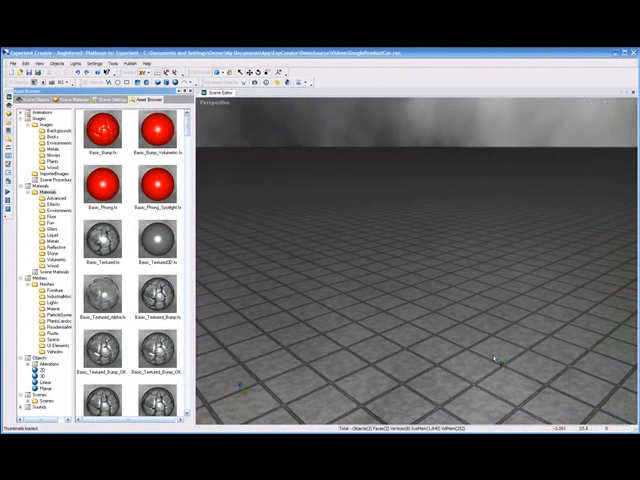
{"action": "mouse_move", "coordinate": [496, 358]}
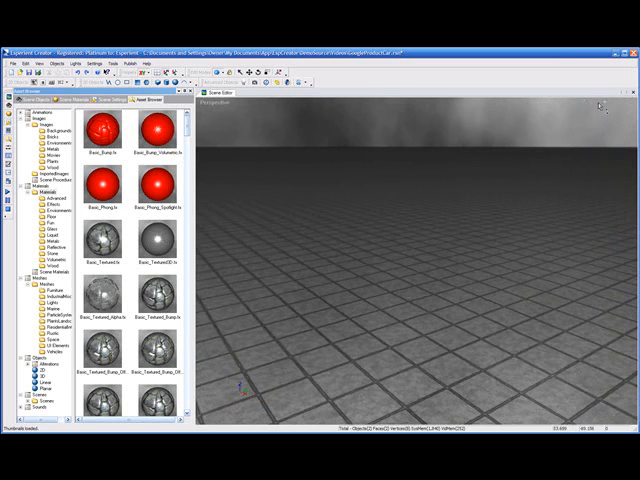
{"action": "mouse_move", "coordinate": [396, 220]}
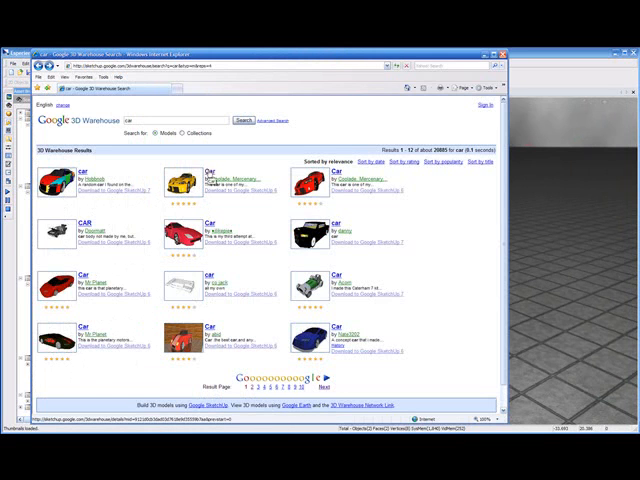
- Select the yellow sports car result and download its model from 3D Warehouse
{"action": "left_click", "coordinate": [208, 172]}
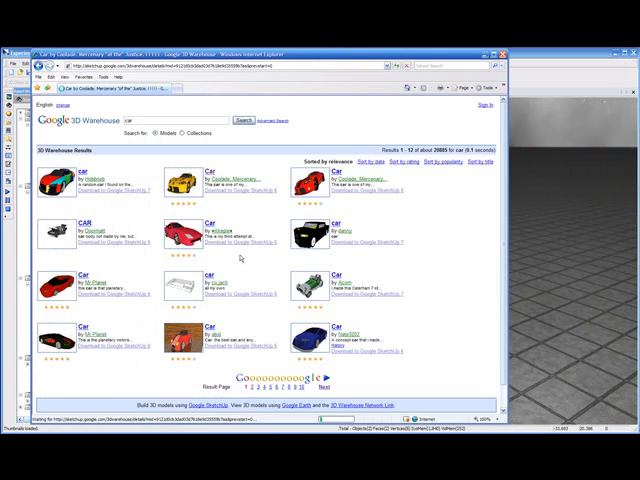
{"action": "left_click", "coordinate": [176, 190]}
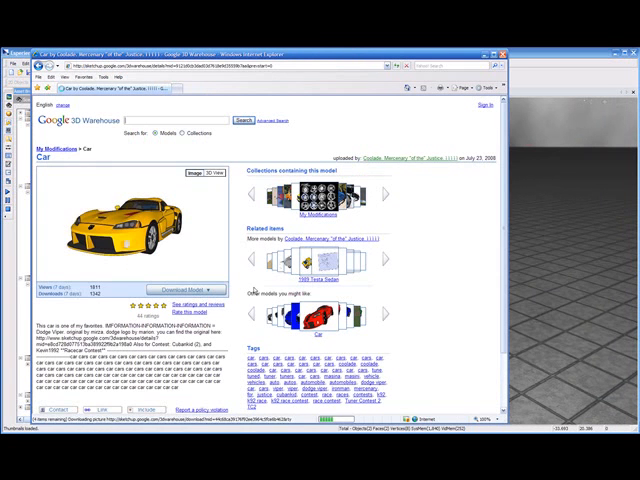
{"action": "left_click", "coordinate": [184, 290]}
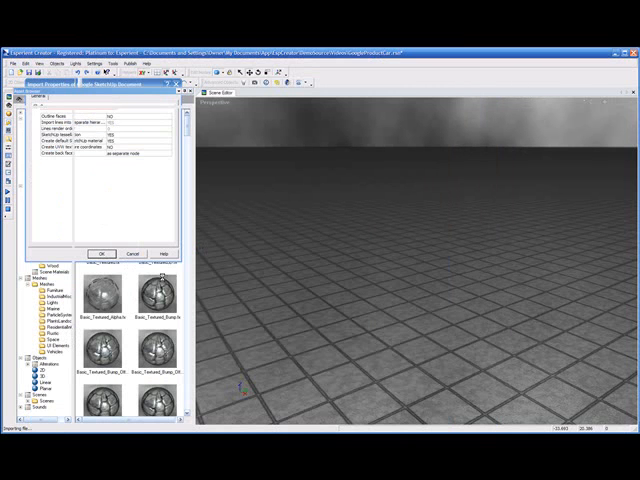
- Confirm the SketchUp import options so the car lands on the tiled floor
{"action": "left_click", "coordinate": [100, 252]}
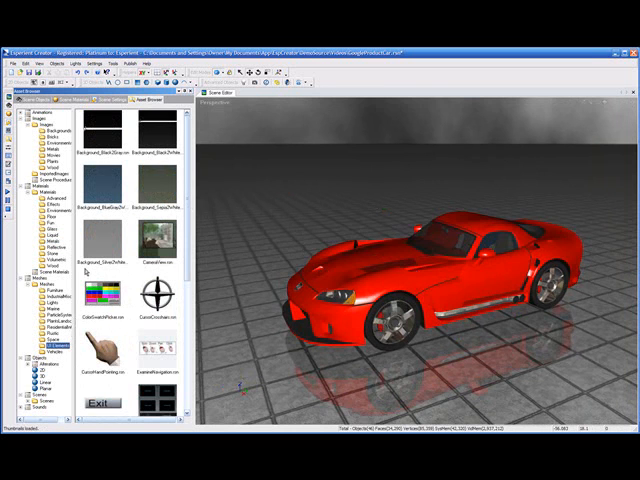
- Scroll the Object Browser down to the GUI objects for the navigation widget
{"action": "scroll", "scroll_direction": "down", "scroll_amount": 3}
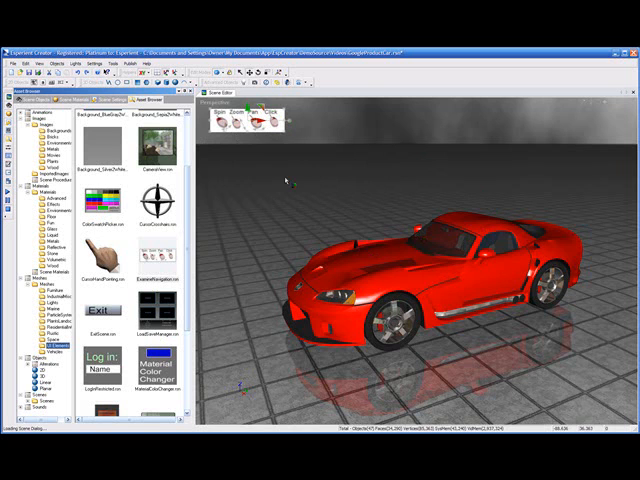
{"action": "mouse_move", "coordinate": [292, 184]}
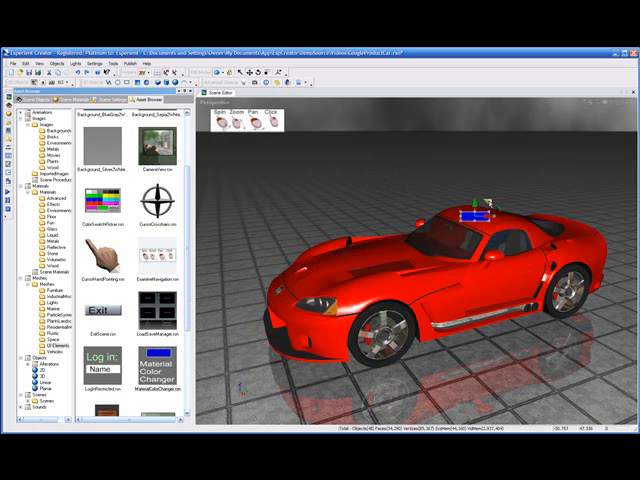
- Drag the blue swatch button panel over to the scene's left side
{"action": "left_click_drag", "start_coordinate": [476, 210], "coordinate": [230, 160]}
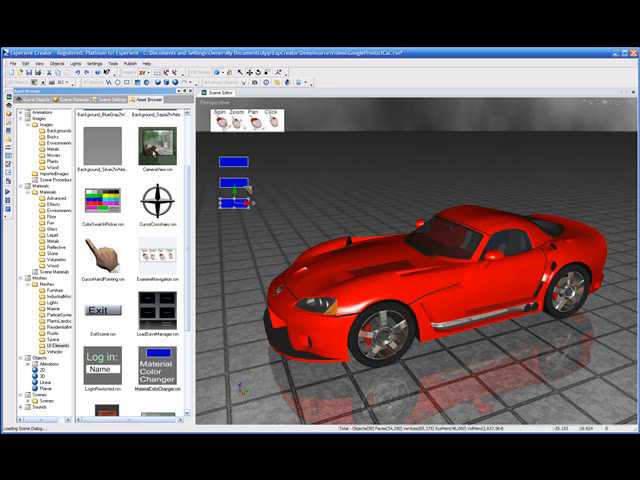
- Set the second swatch's diffuse colour to yellow and select the third swatch
{"action": "left_click", "coordinate": [36, 96]}
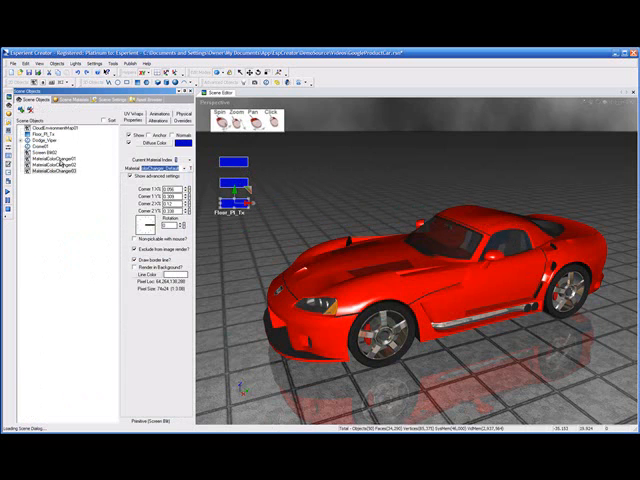
{"action": "left_click", "coordinate": [62, 164]}
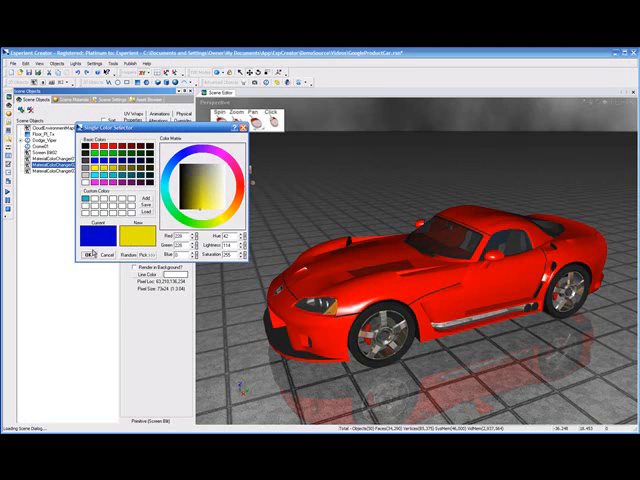
{"action": "left_click", "coordinate": [88, 256]}
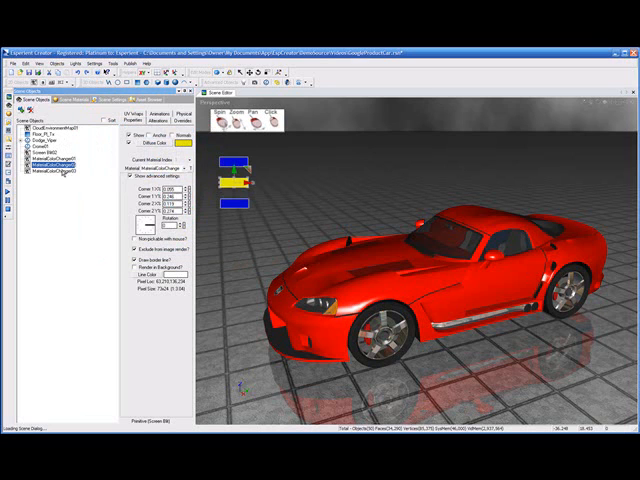
{"action": "left_click", "coordinate": [196, 148]}
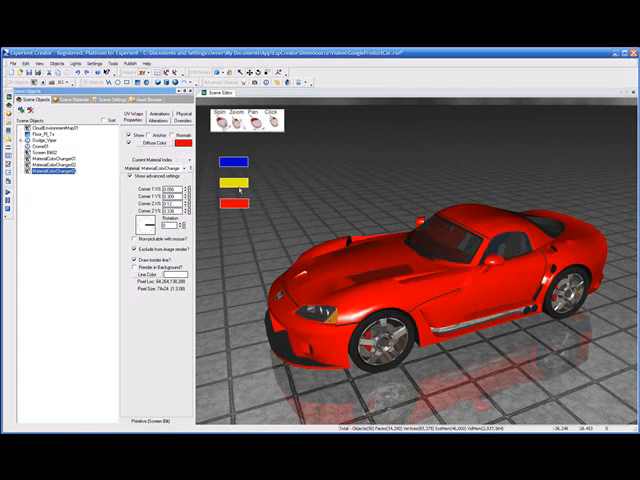
- Test the swatches in preview, repainting the car yellow and then red
{"action": "left_click", "coordinate": [236, 184]}
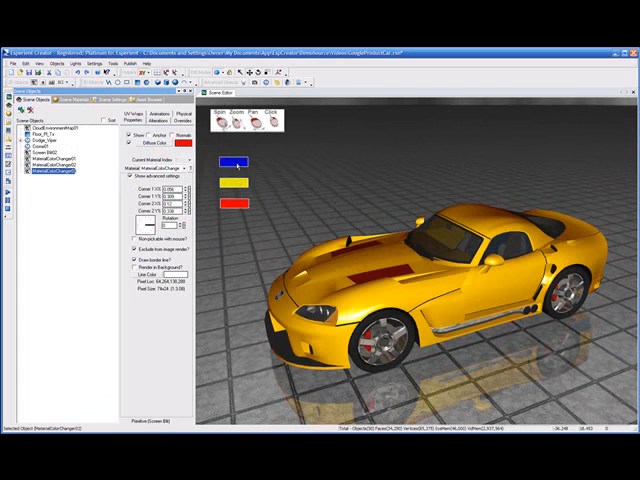
{"action": "left_click", "coordinate": [236, 204]}
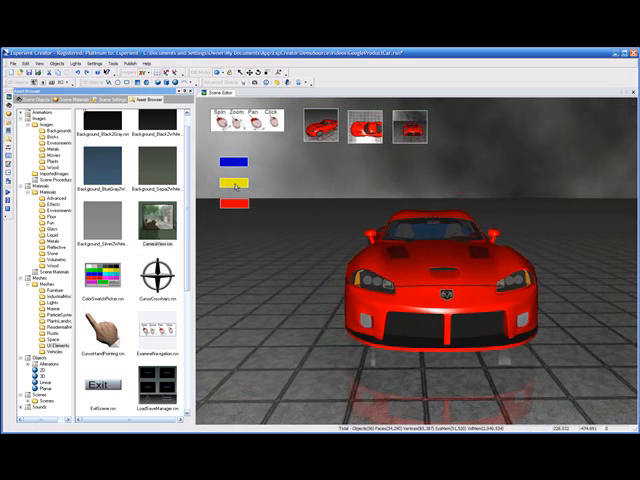
- Switch to the top-down camera thumbnail and reapply the yellow swatch to the car
{"action": "left_click", "coordinate": [232, 184]}
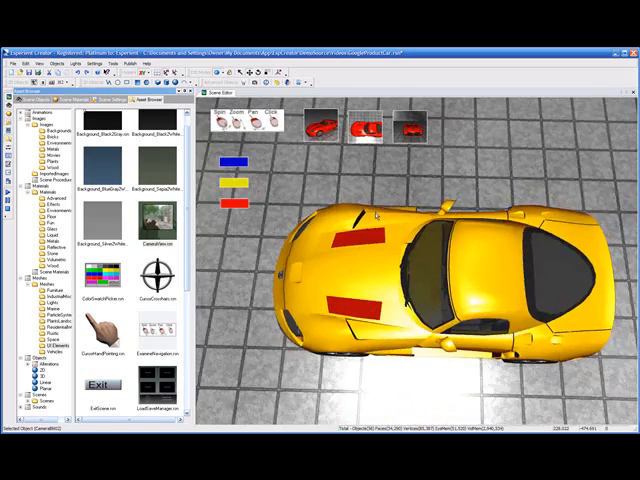
{"action": "left_click", "coordinate": [404, 128]}
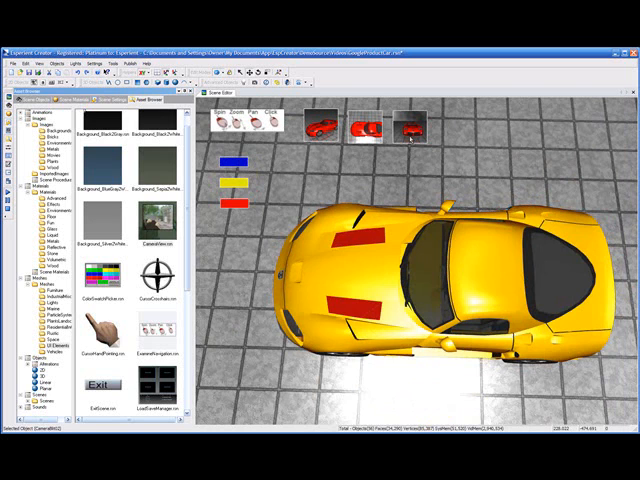
{"action": "left_click", "coordinate": [404, 128]}
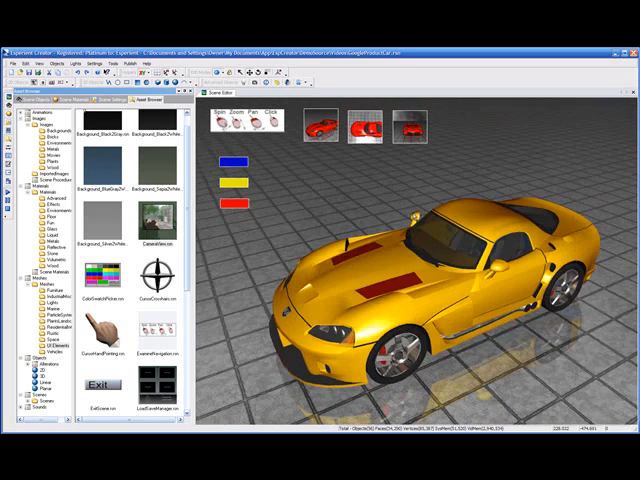
- Repaint the car red with the red swatch from the angled camera view
{"action": "left_click", "coordinate": [232, 204]}
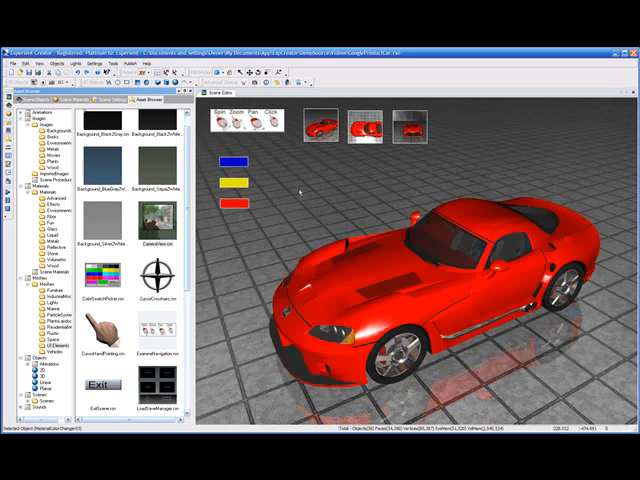